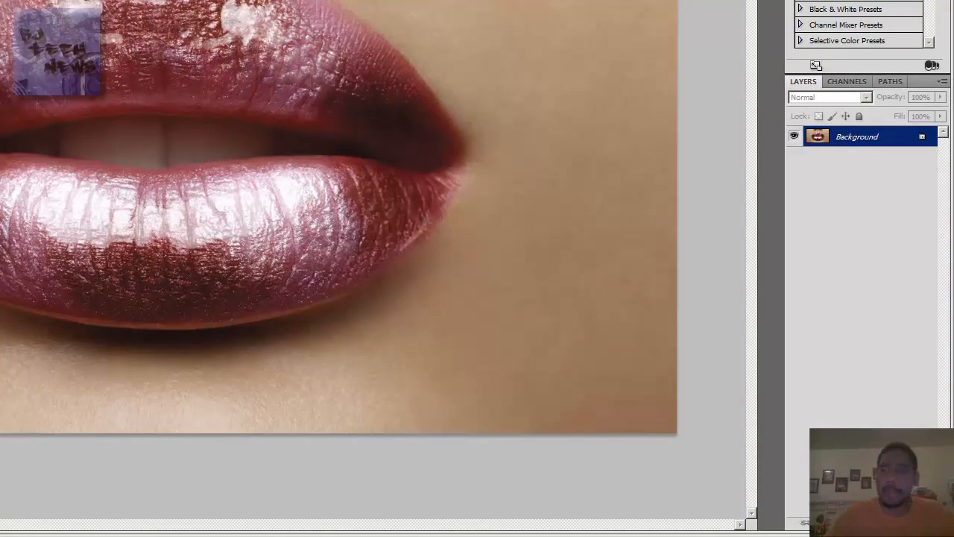
mouse_move(865, 238)
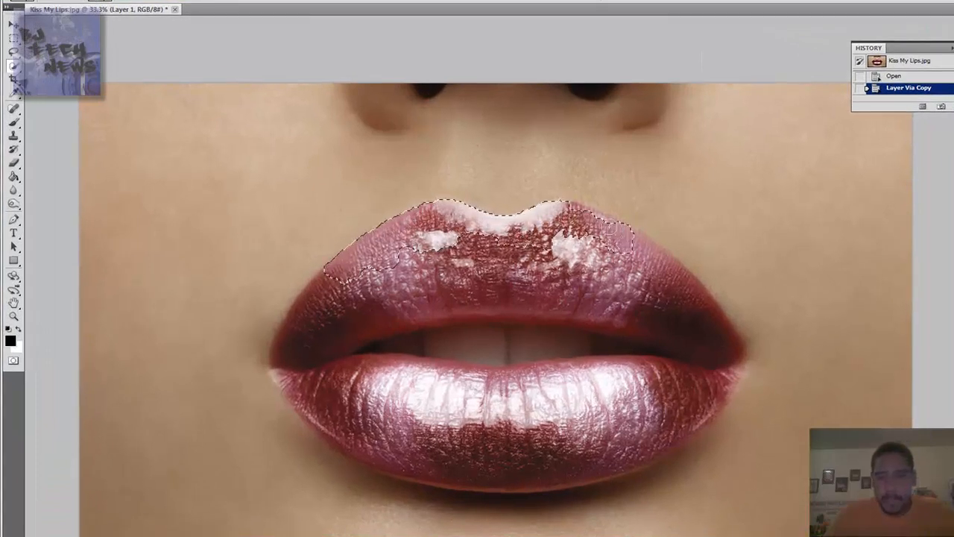
Step: Drag Quick Selection across the upper lip, then add the lower lip to the selection
drag(611, 216, 697, 308)
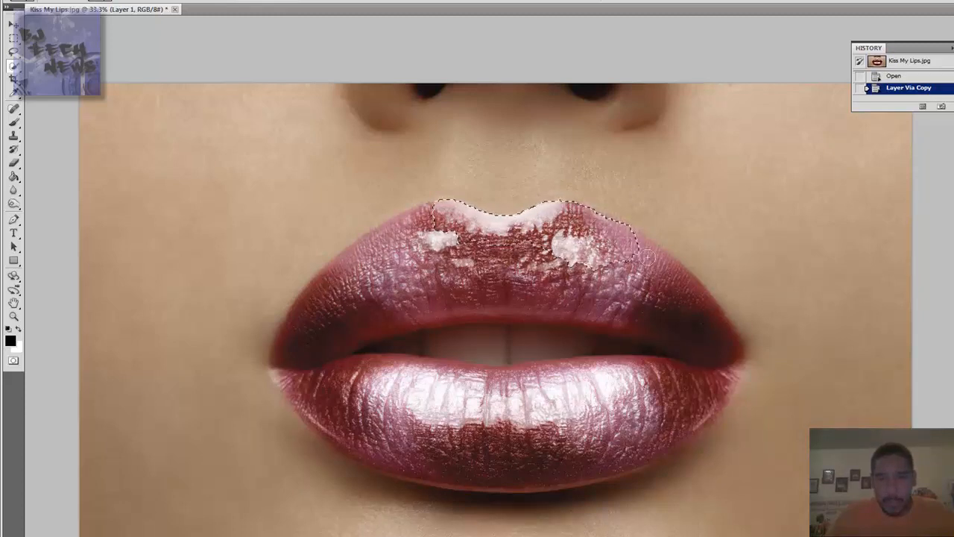
drag(648, 257, 697, 309)
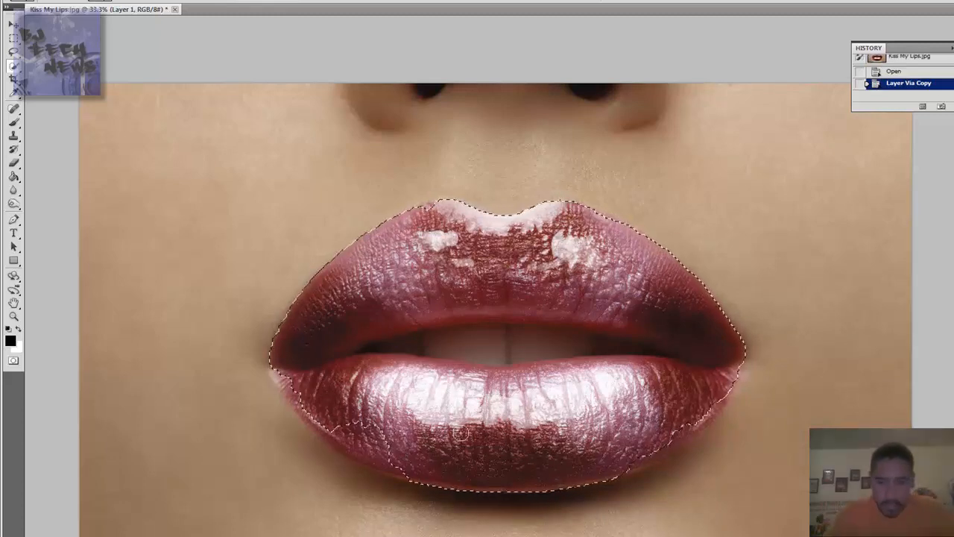
click(368, 442)
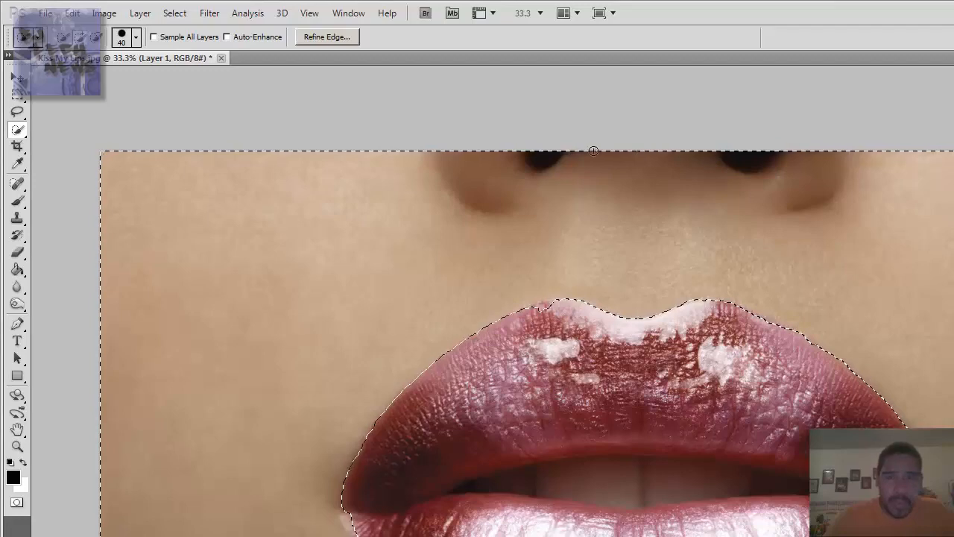
mouse_move(760, 204)
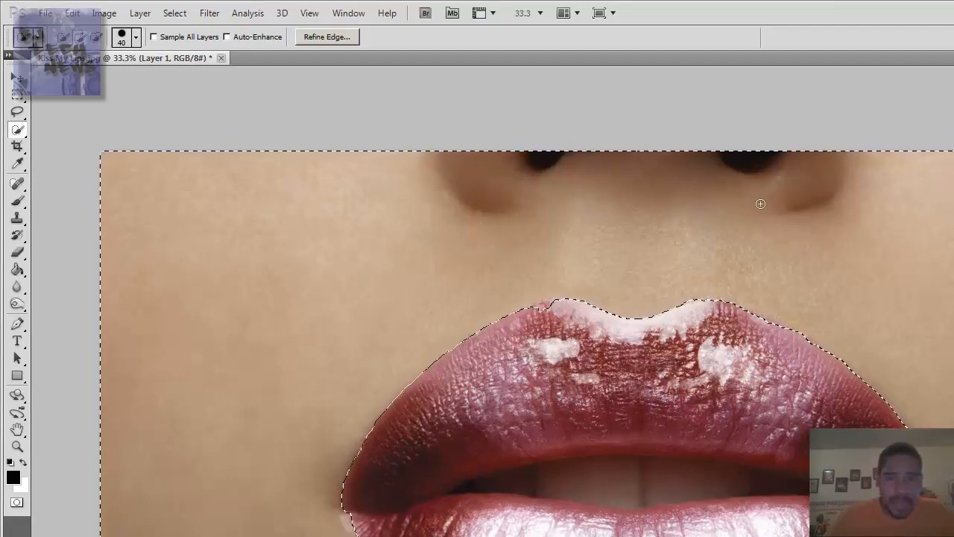